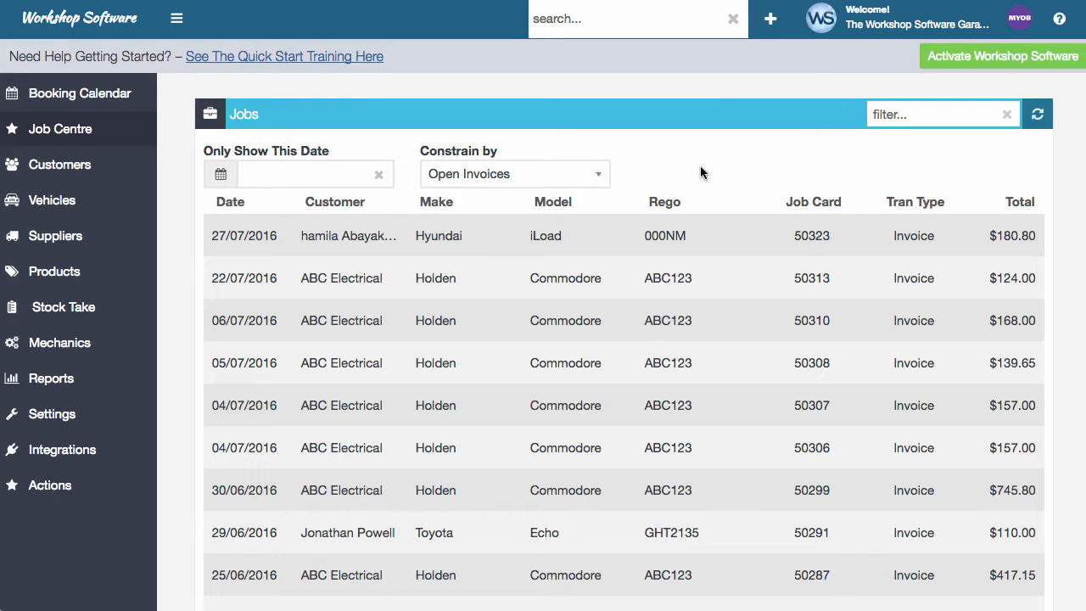
Create a new Supplier Stock Order and pick vendor ABC Parts Store via search 'abc'.
{"action": "left_click", "coordinate": [774, 19]}
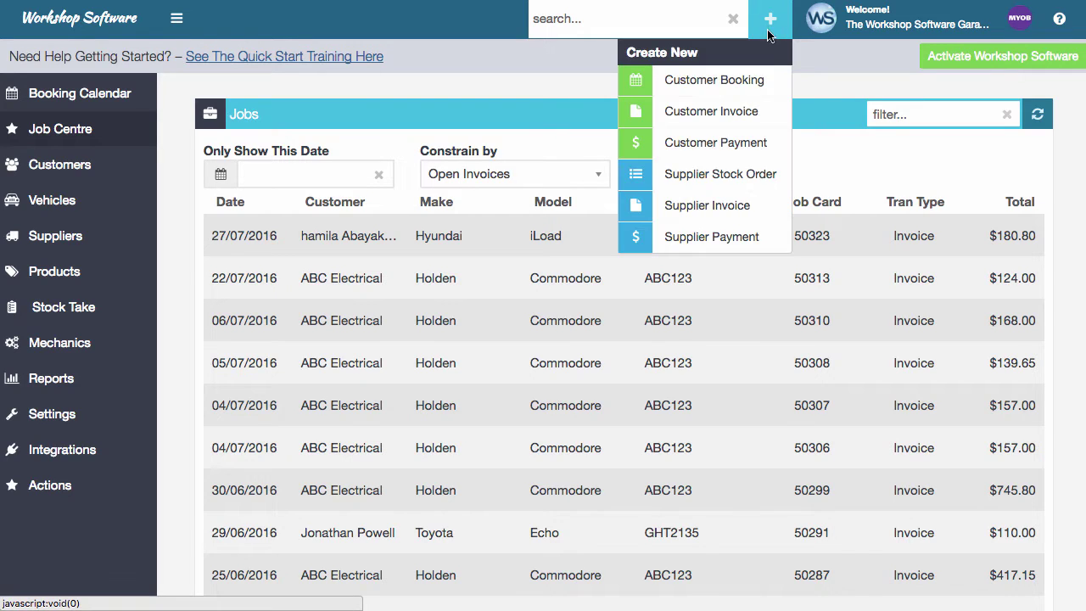
{"action": "left_click", "coordinate": [719, 173]}
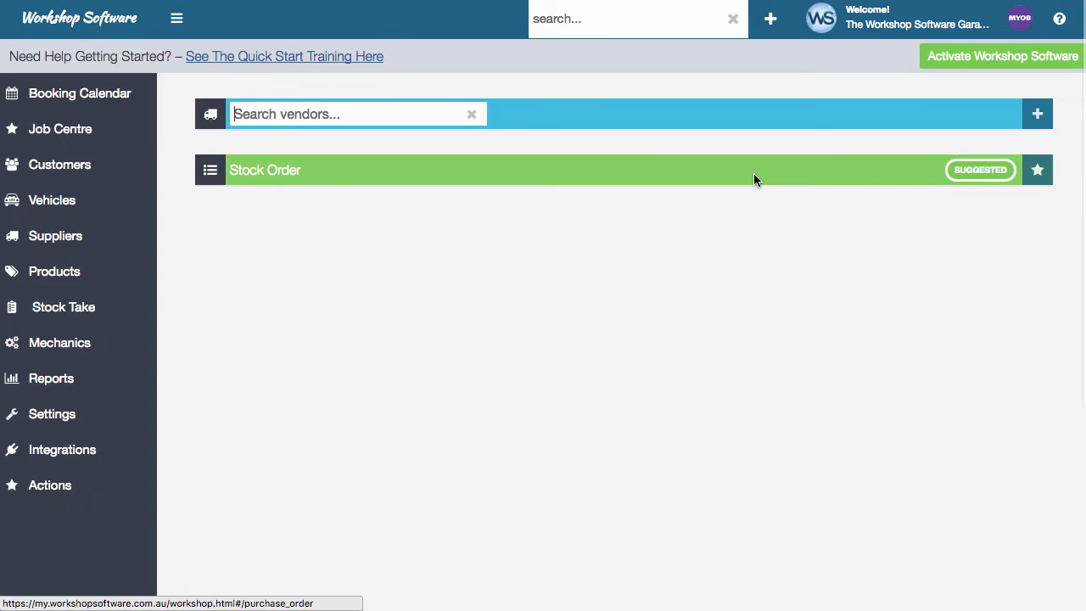
{"action": "type", "text": "abc"}
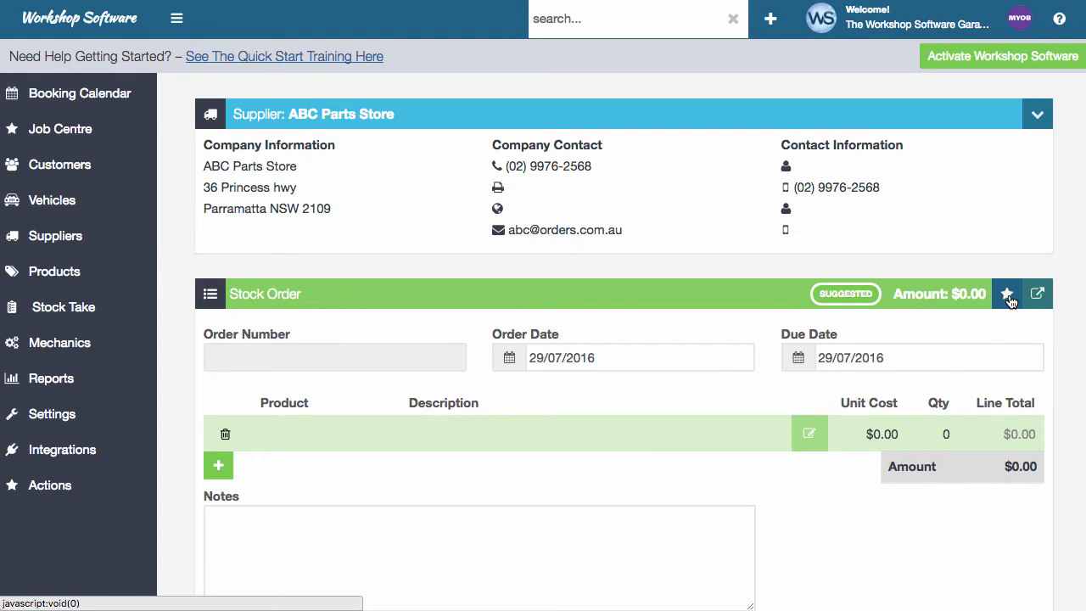
Choose Auto Create from the stock order's actions menu.
{"action": "left_click", "coordinate": [1008, 294]}
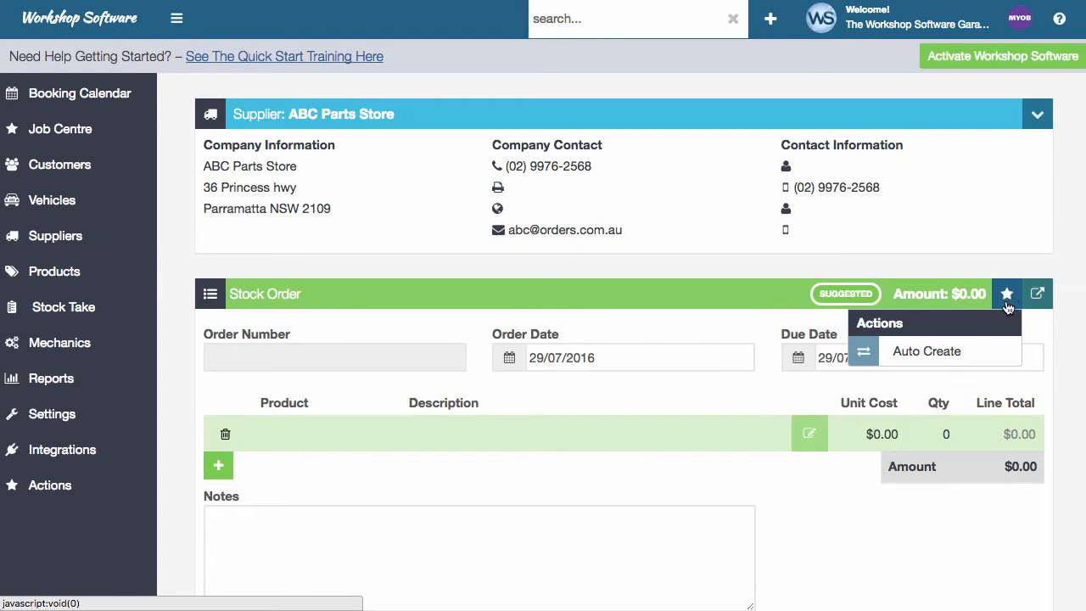
{"action": "mouse_move", "coordinate": [949, 358]}
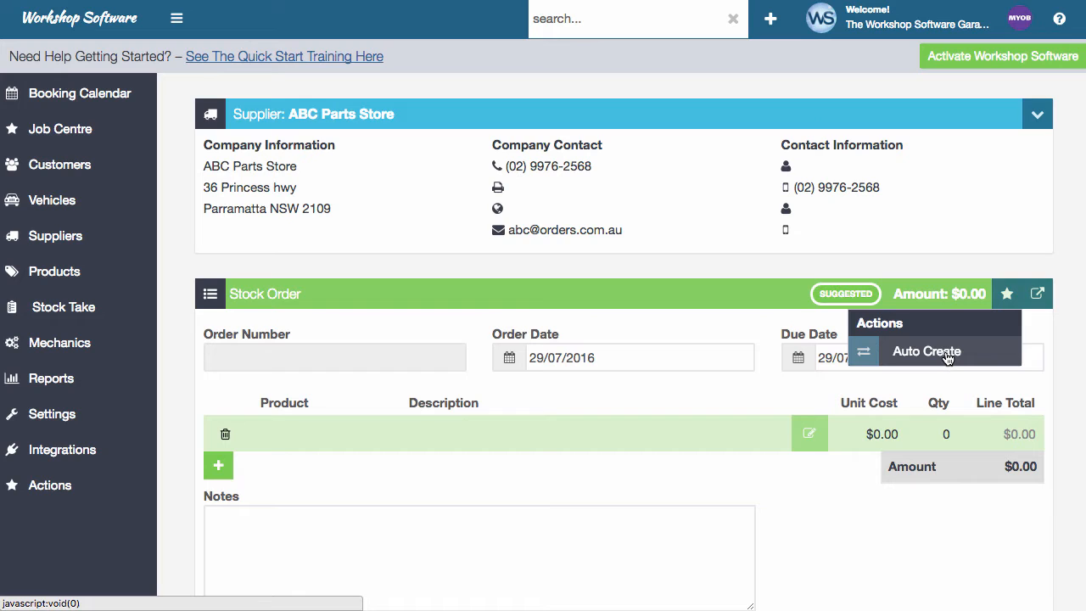
{"action": "left_click", "coordinate": [927, 352]}
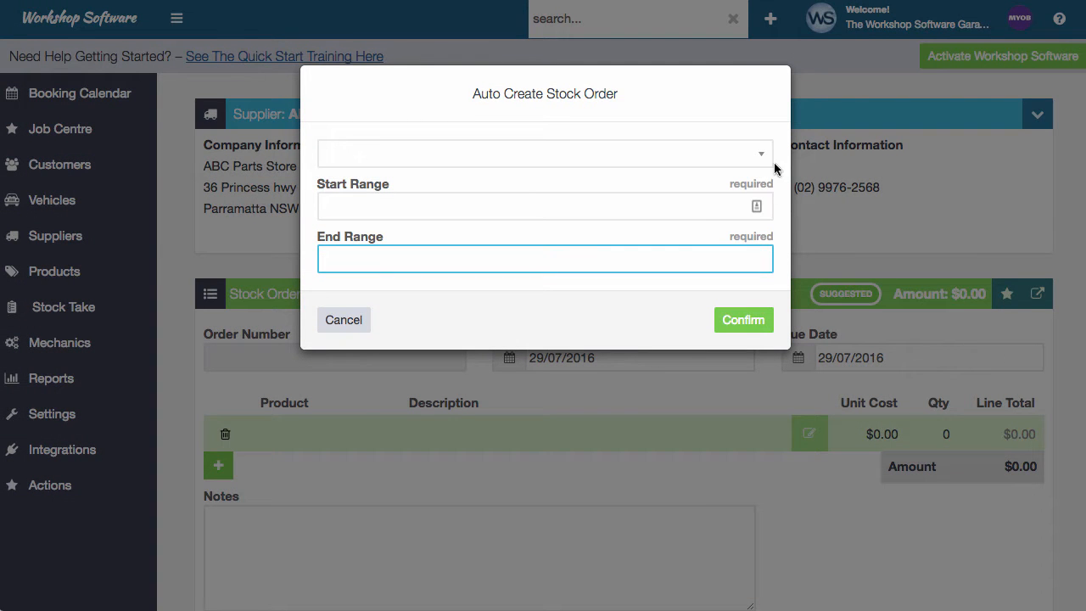
Set the auto-create range type to Item Code, from 0 to ZZ.
{"action": "left_click", "coordinate": [545, 153]}
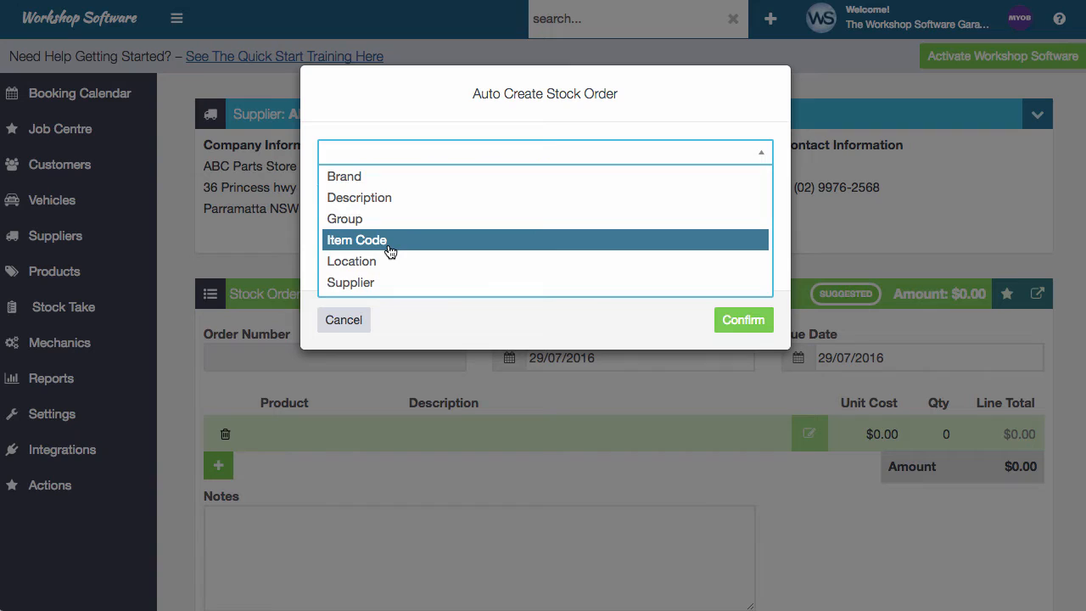
{"action": "left_click", "coordinate": [357, 241]}
{"action": "type", "text": "ZZ"}
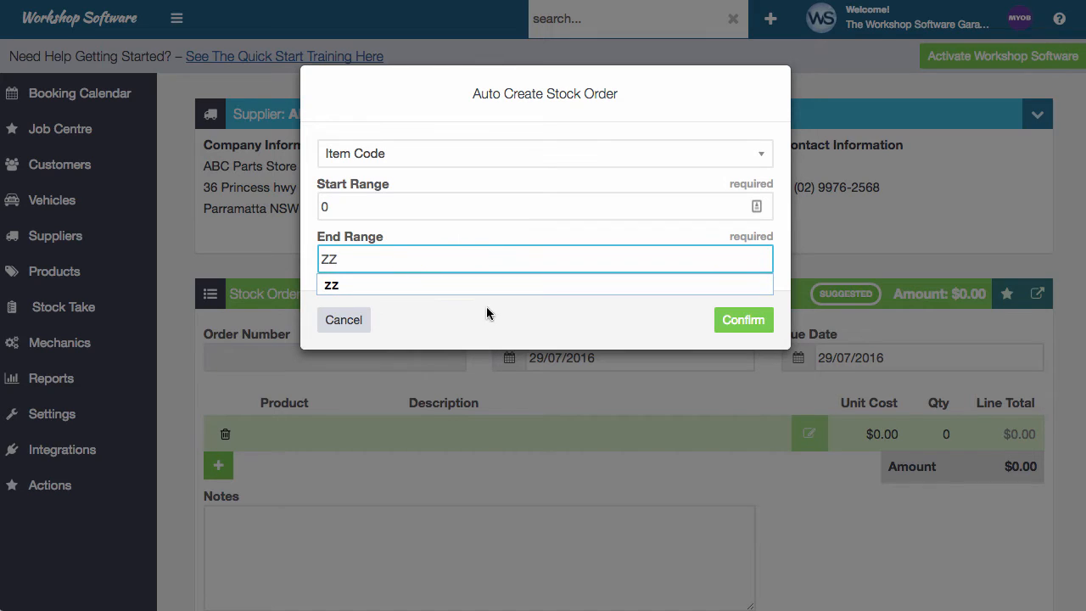
{"action": "mouse_move", "coordinate": [480, 163]}
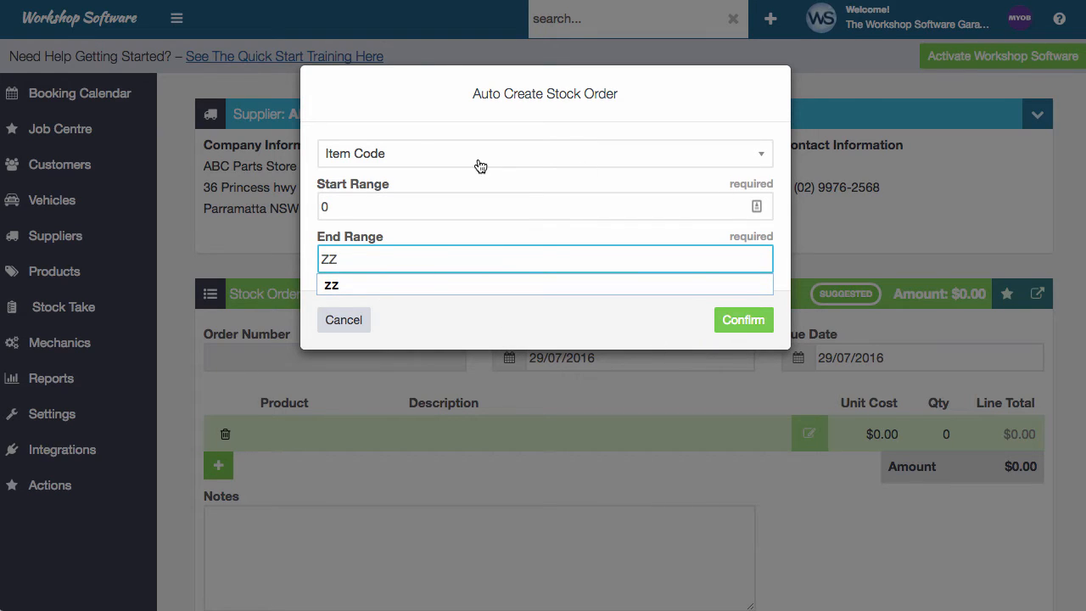
{"action": "left_click", "coordinate": [545, 153]}
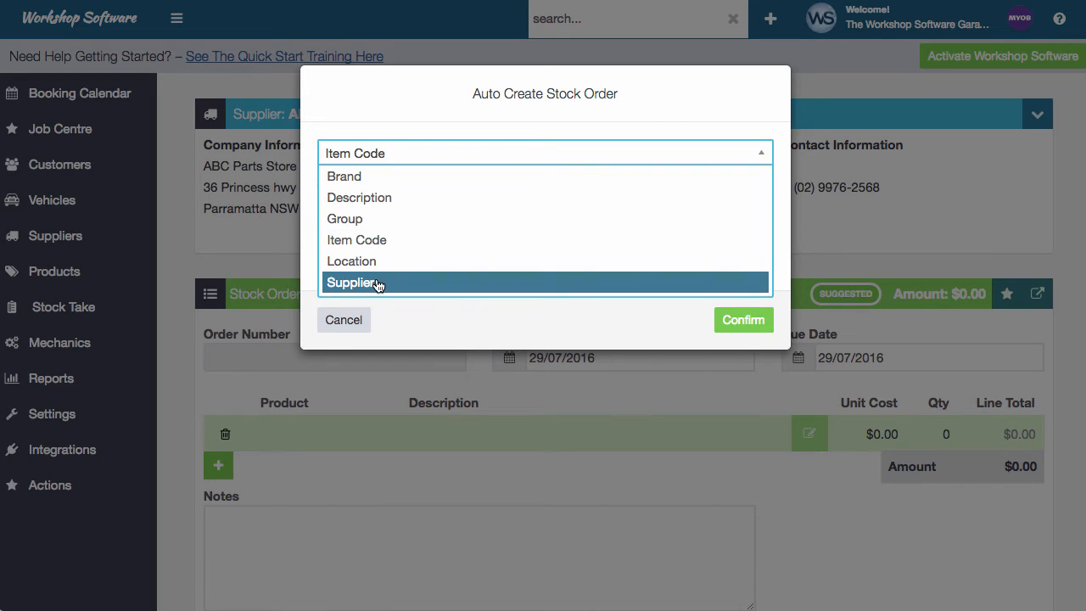
{"action": "mouse_move", "coordinate": [507, 326]}
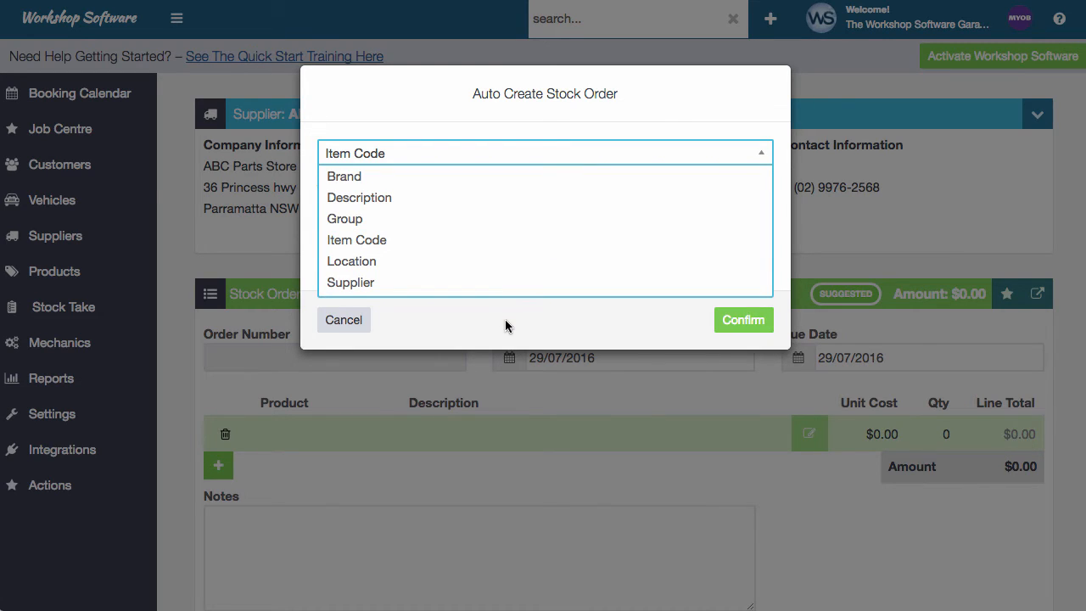
{"action": "left_click", "coordinate": [356, 239]}
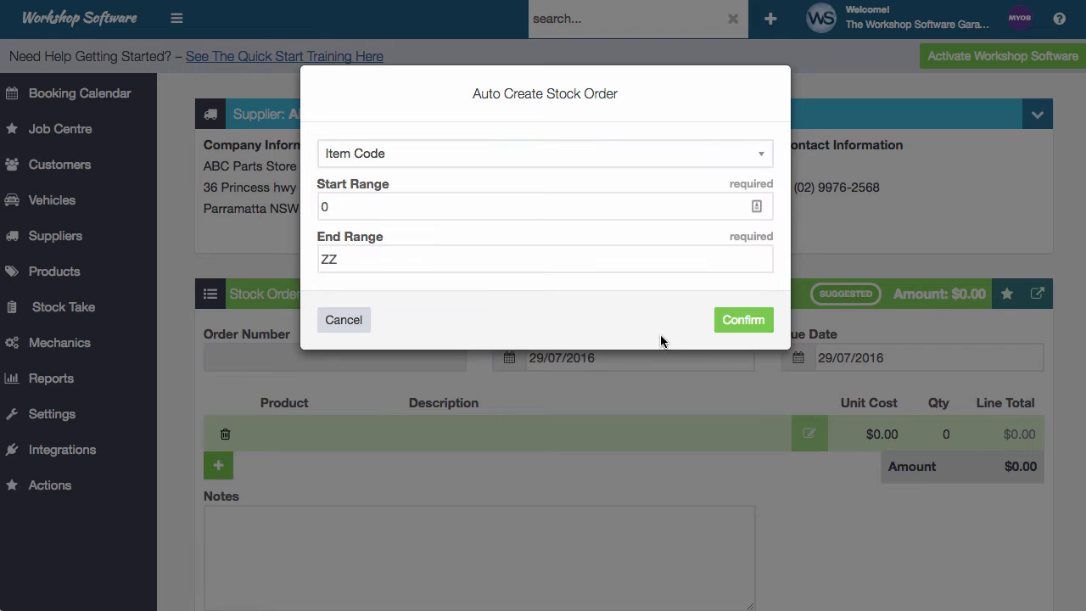
{"action": "mouse_move", "coordinate": [669, 339]}
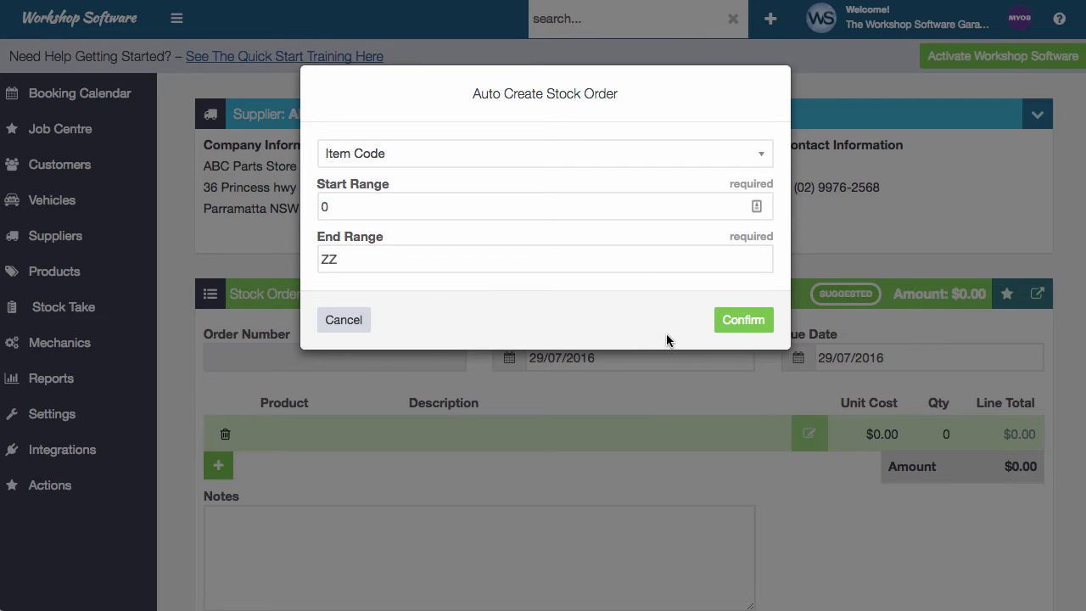
{"action": "mouse_move", "coordinate": [743, 324]}
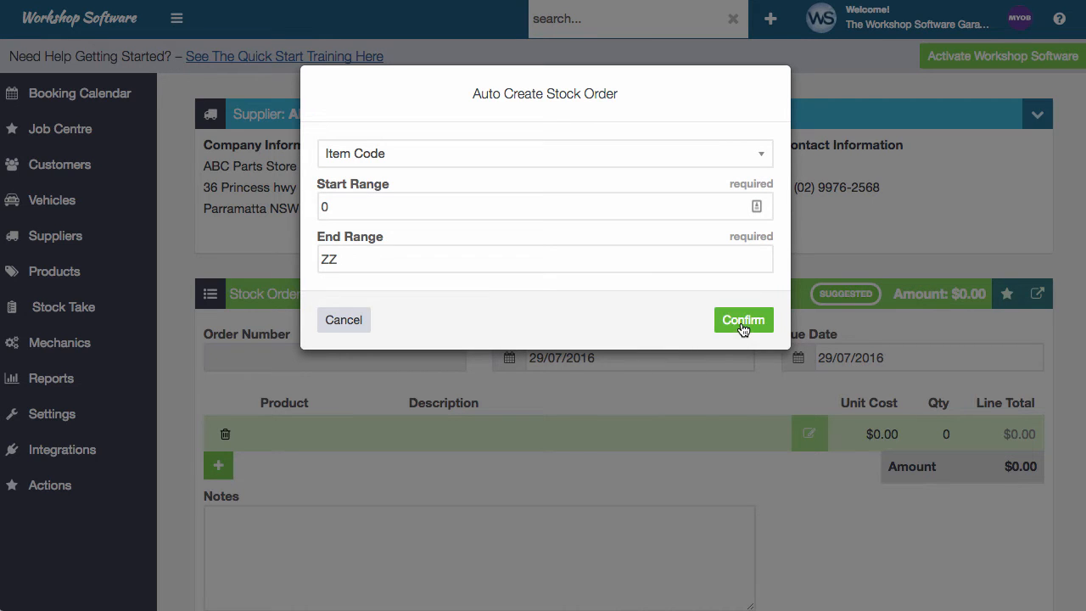
Confirm the auto-create, adding four products totalling $1,156.37.
{"action": "left_click", "coordinate": [744, 319]}
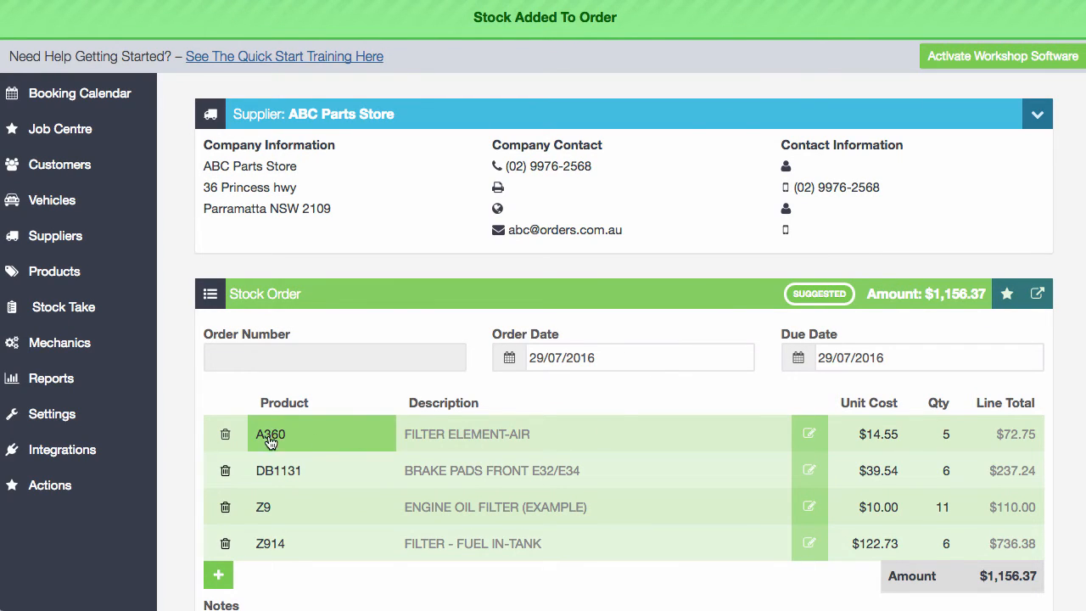
{"action": "mouse_move", "coordinate": [438, 260]}
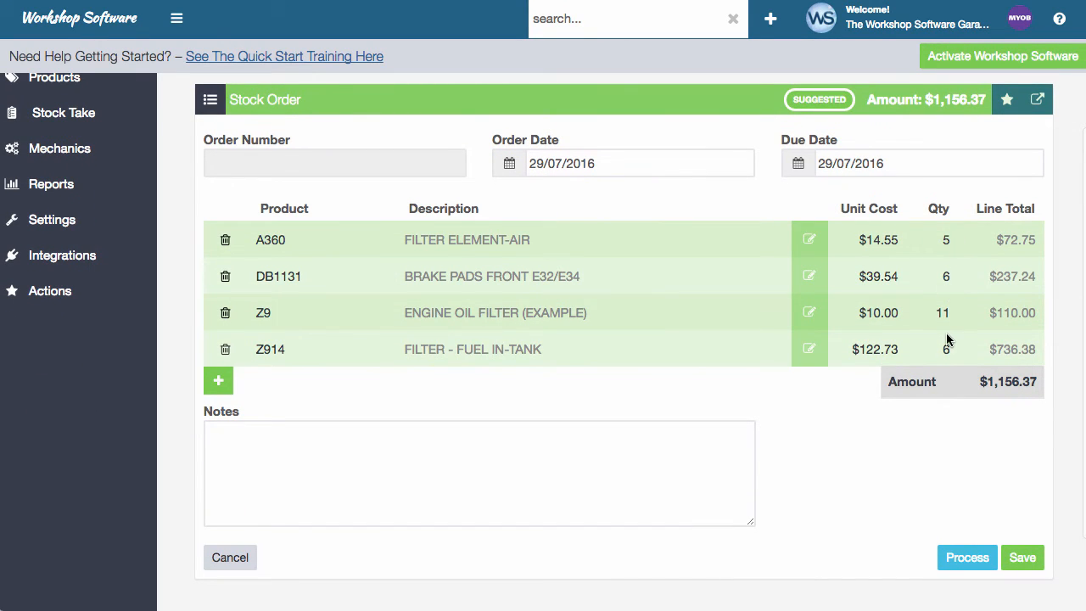
{"action": "mouse_move", "coordinate": [950, 392]}
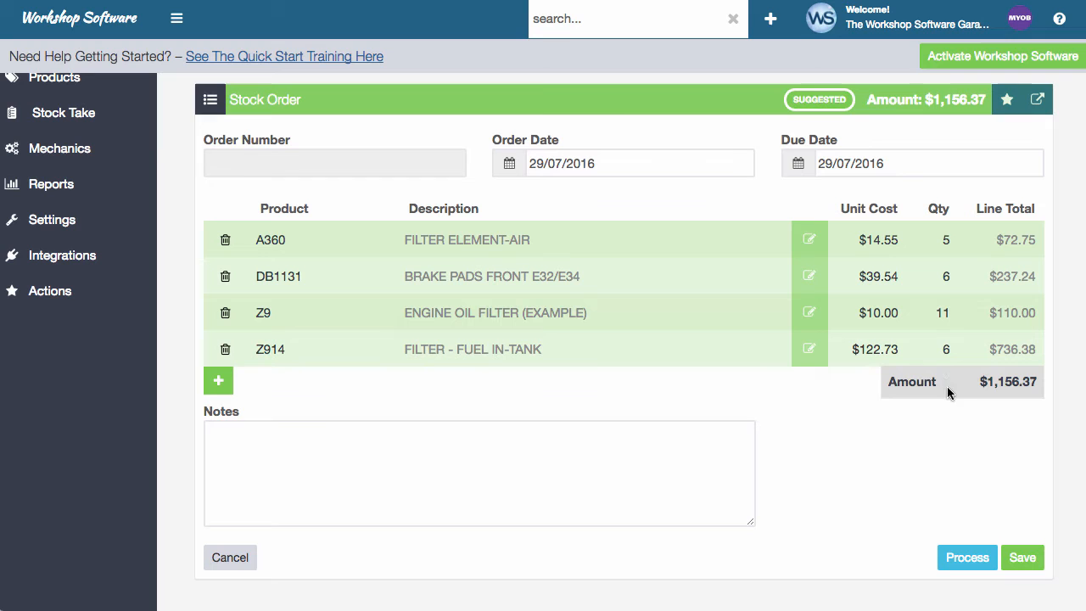
{"action": "mouse_move", "coordinate": [993, 533]}
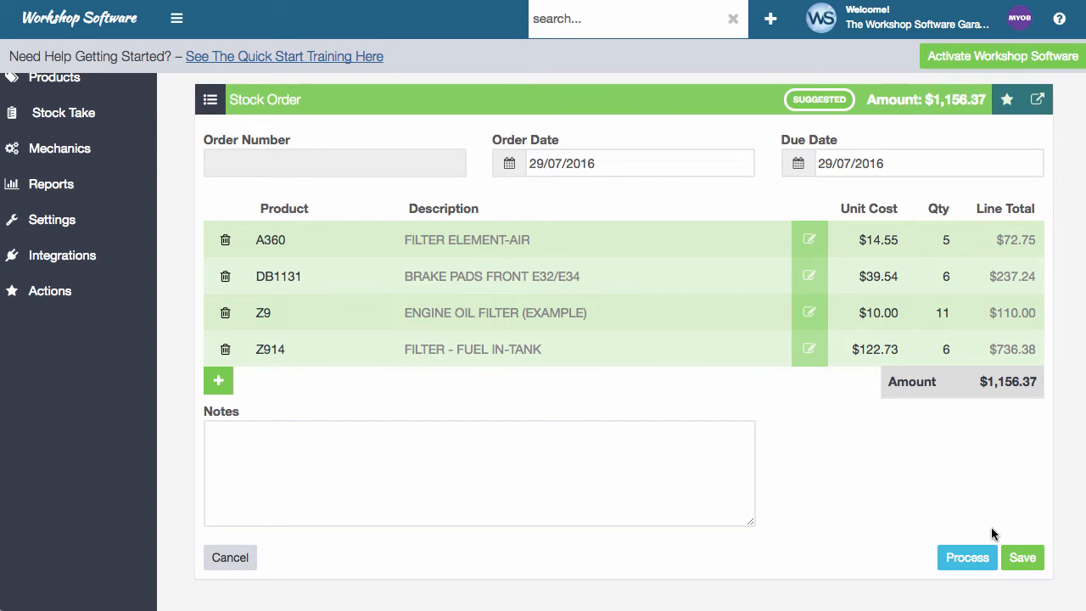
Save the order as number 20074, then look up product 'a36' (A360 Filter Element-Air).
{"action": "left_click", "coordinate": [1022, 557]}
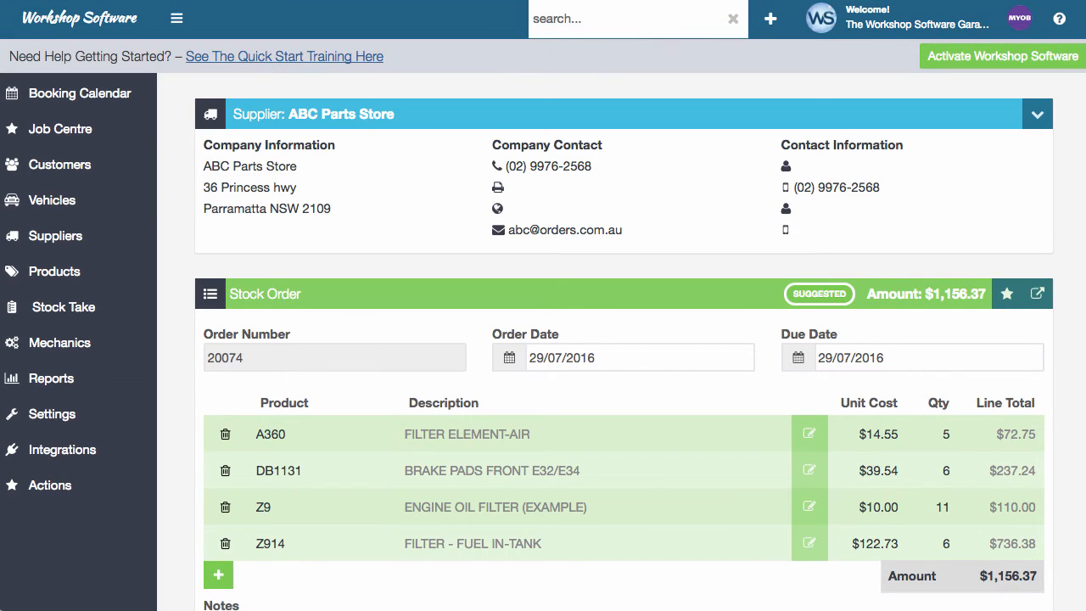
{"action": "type", "text": "a36"}
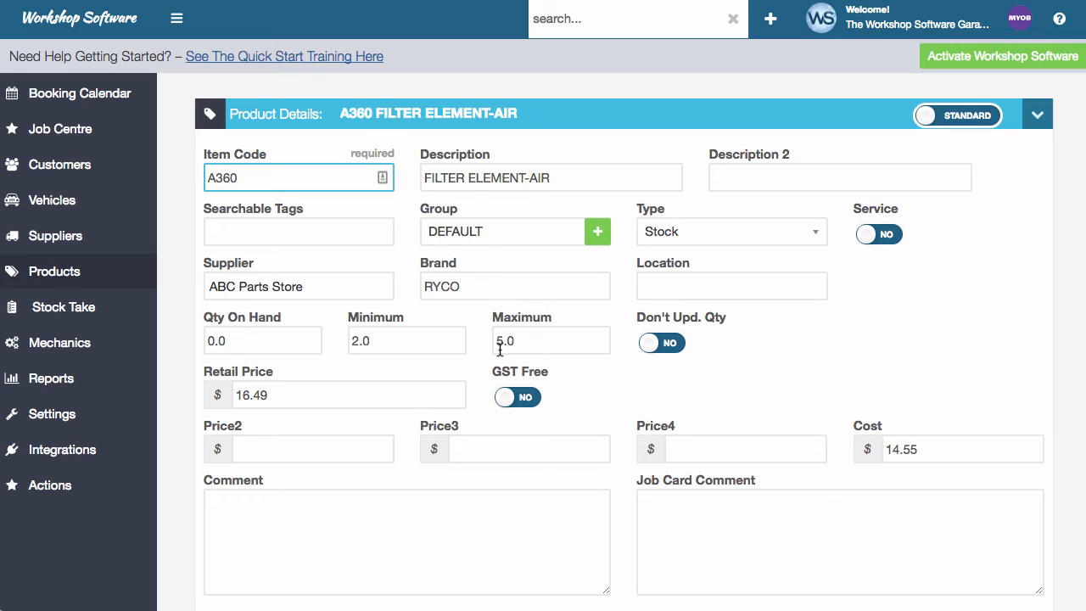
{"action": "mouse_move", "coordinate": [395, 349]}
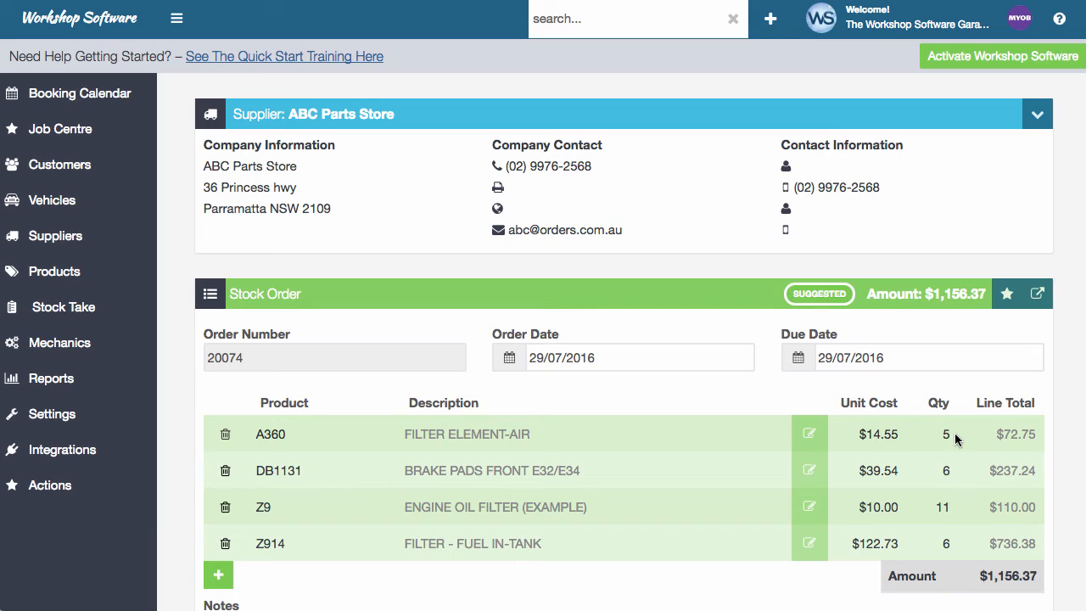
Change the A360 line quantity to 4, making the order total $1,141.82.
{"action": "left_click", "coordinate": [941, 434]}
{"action": "type", "text": "4"}
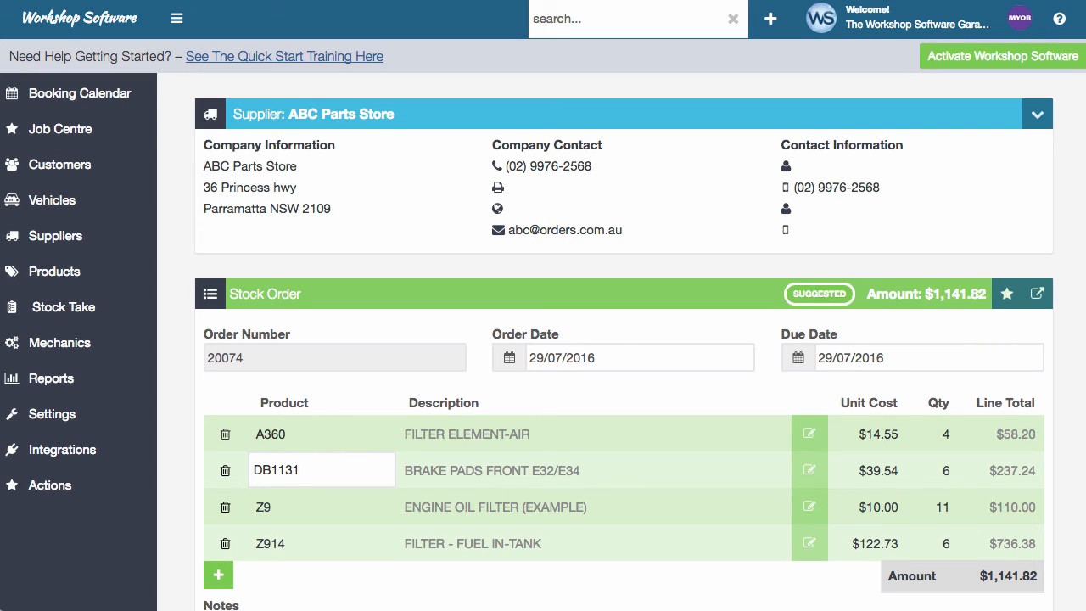
{"action": "mouse_move", "coordinate": [896, 407]}
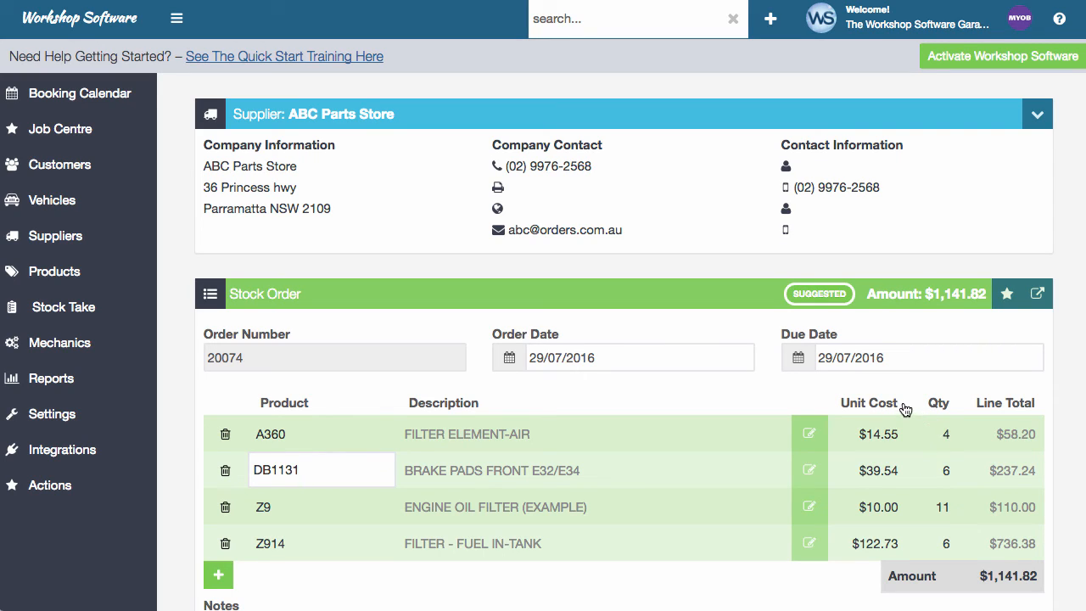